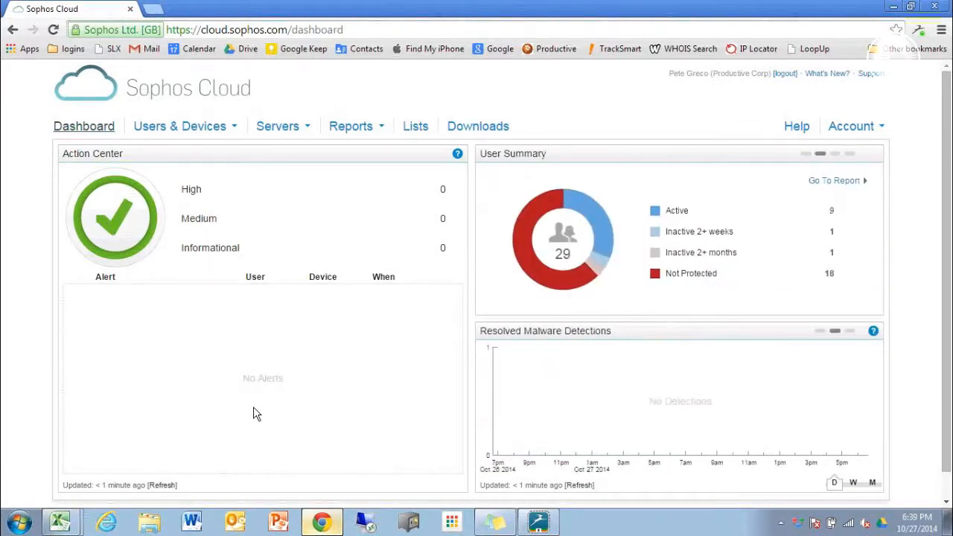
- Go to the Active Directory page under Users & Devices, showing 26 users and 39 groups synced
click(179, 125)
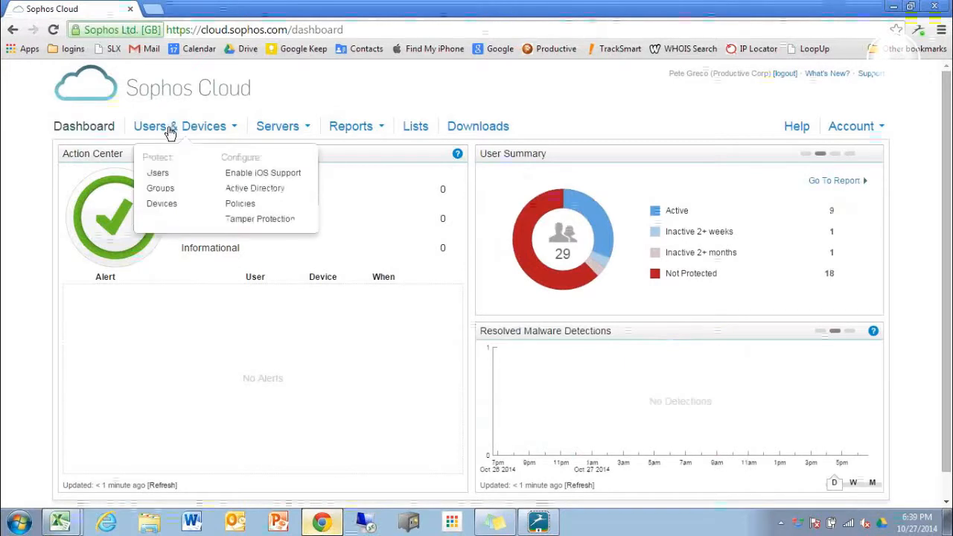
mouse_move(254, 187)
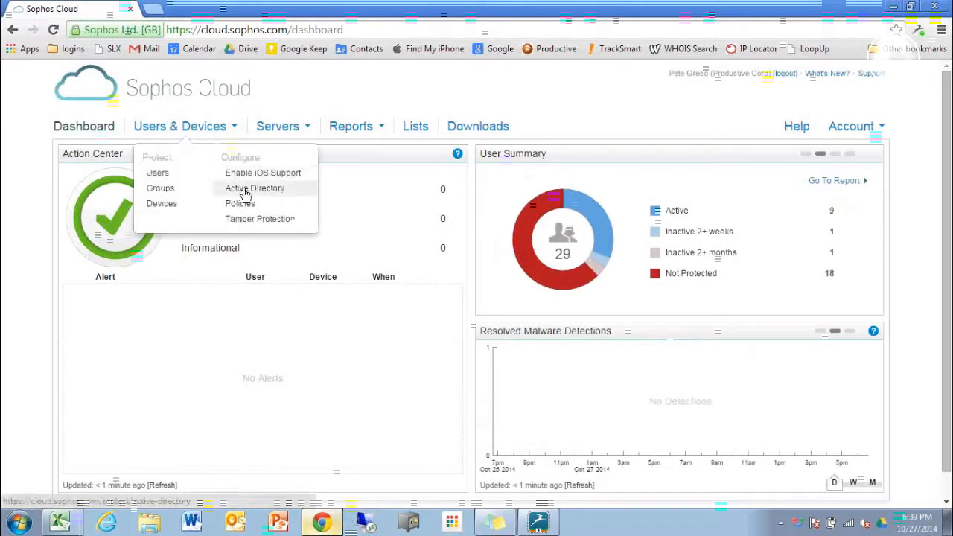
click(254, 188)
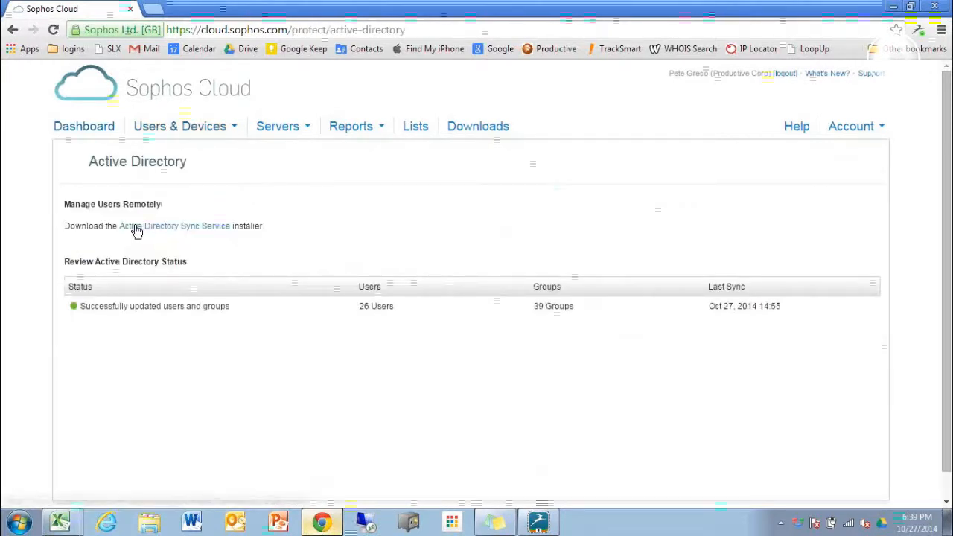
mouse_move(164, 231)
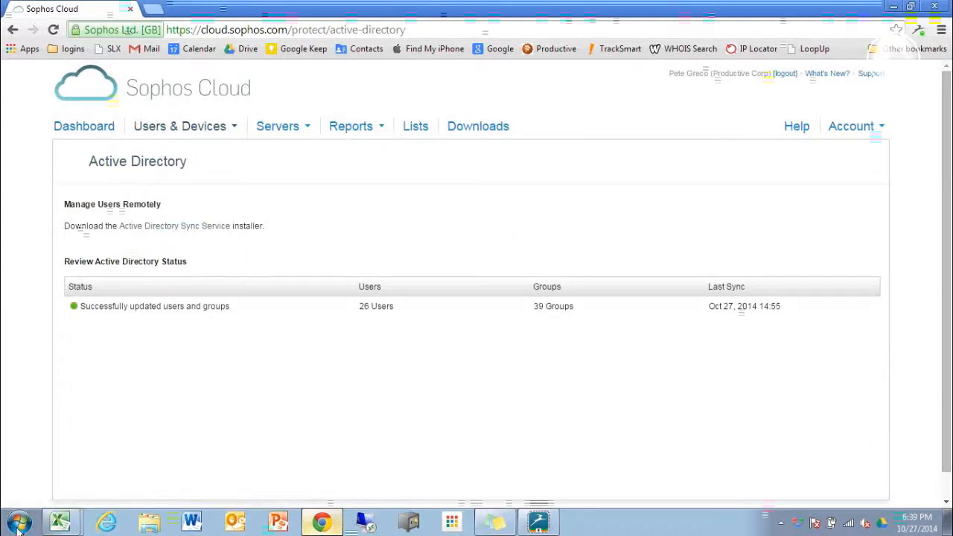
- Expand All Programs > Sophos > Cloud in the Start Menu to reach the AD Sync utility
click(18, 521)
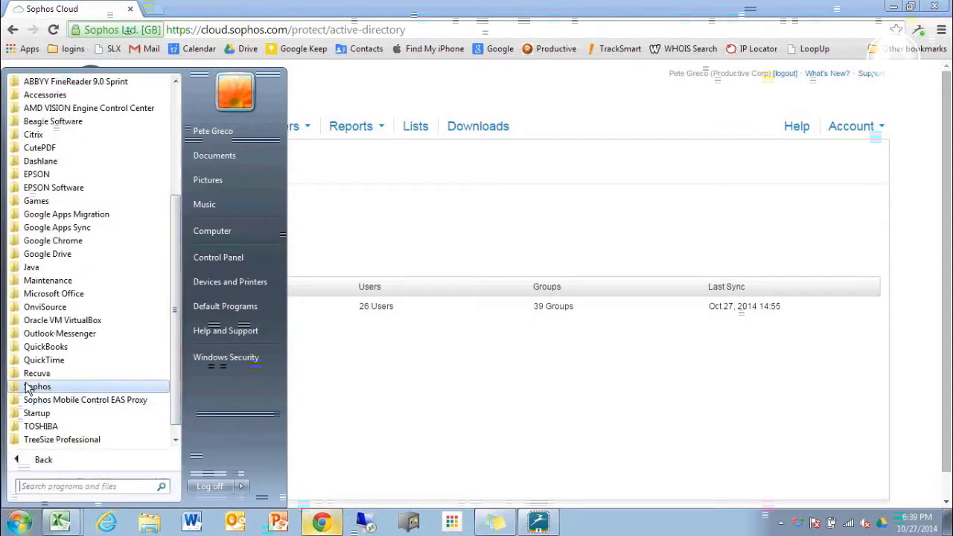
click(37, 386)
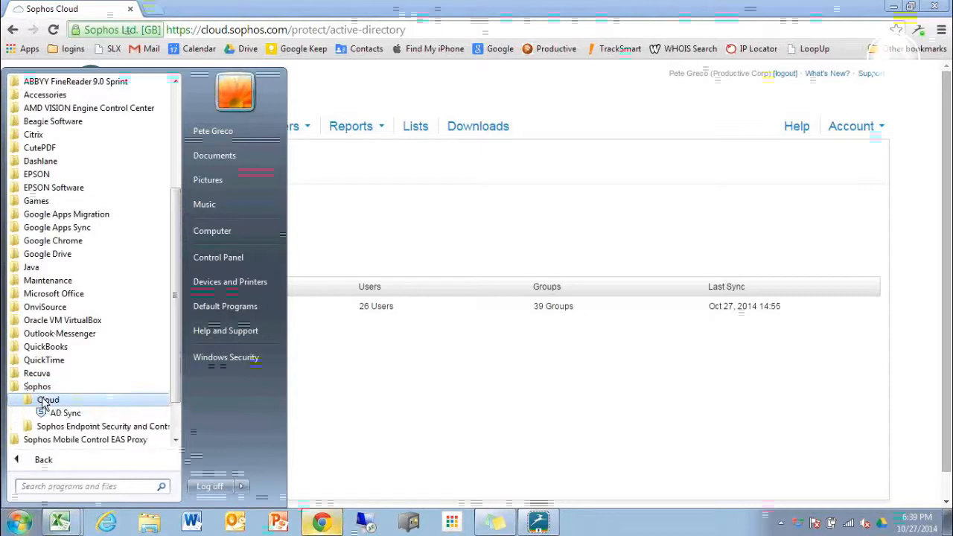
click(66, 413)
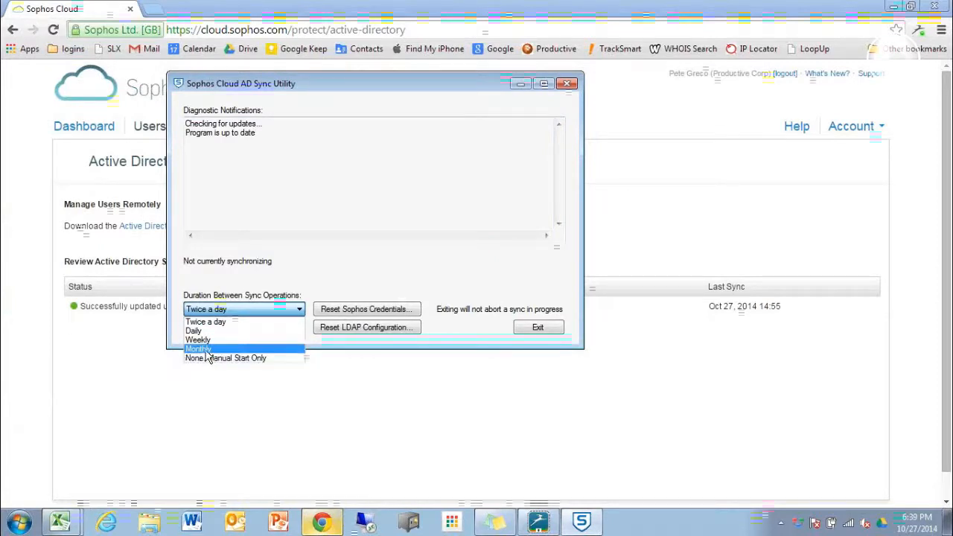
- Change the duration between sync operations from twice a day to Monthly
click(198, 348)
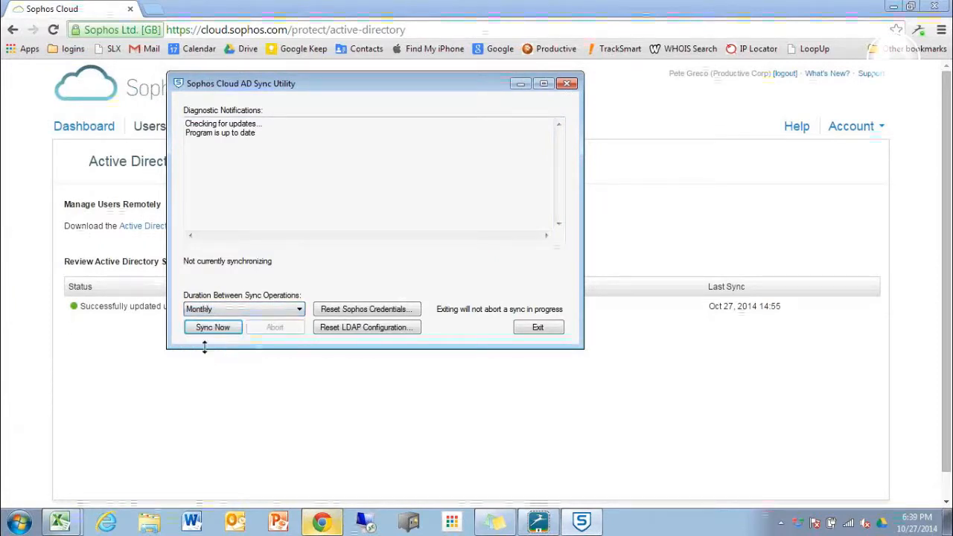
- Run Sync Now, wait for the finished notification, then exit the utility
click(212, 328)
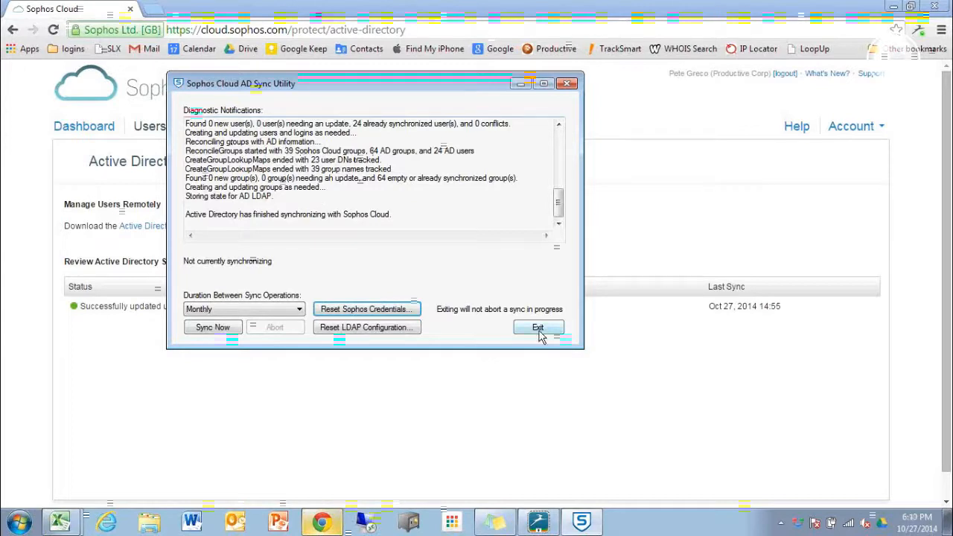
click(537, 328)
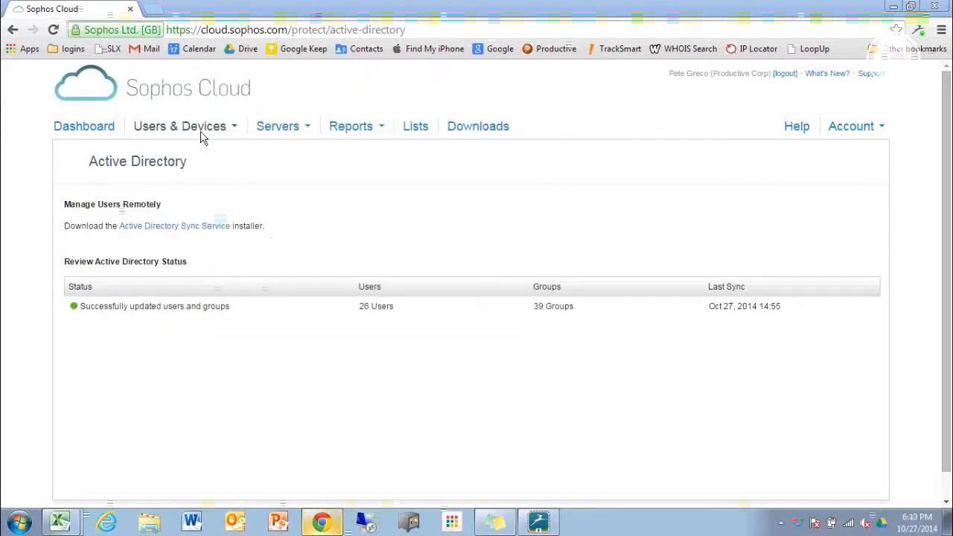